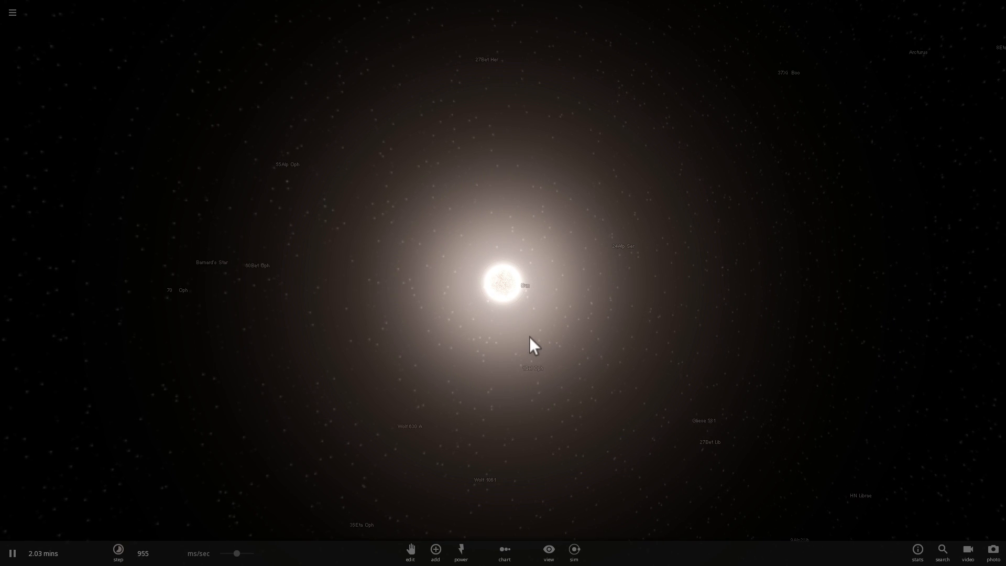
Add an Earth from the catalogue in orbit near the Sun.
{"action": "left_click", "coordinate": [434, 552]}
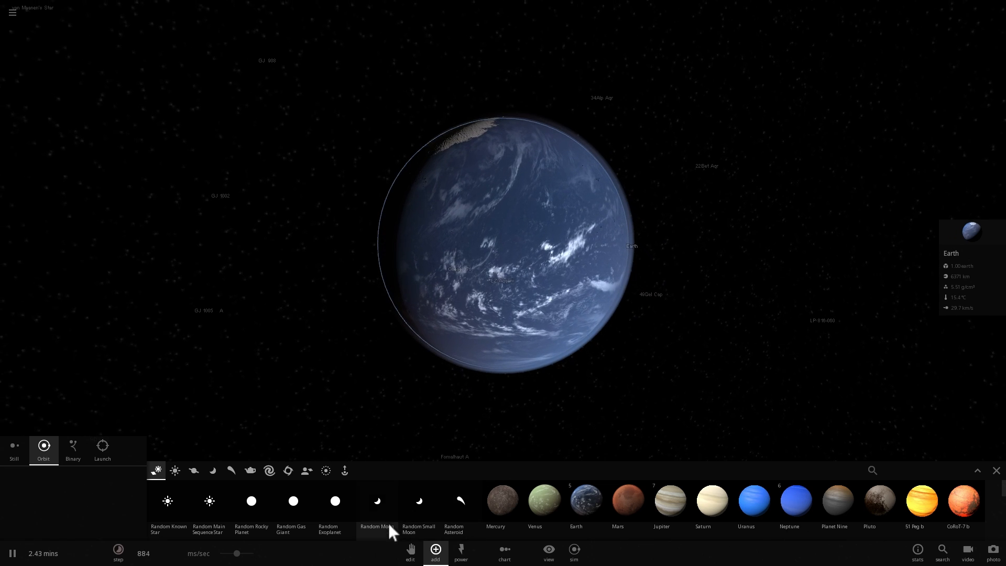
{"action": "left_click", "coordinate": [101, 450]}
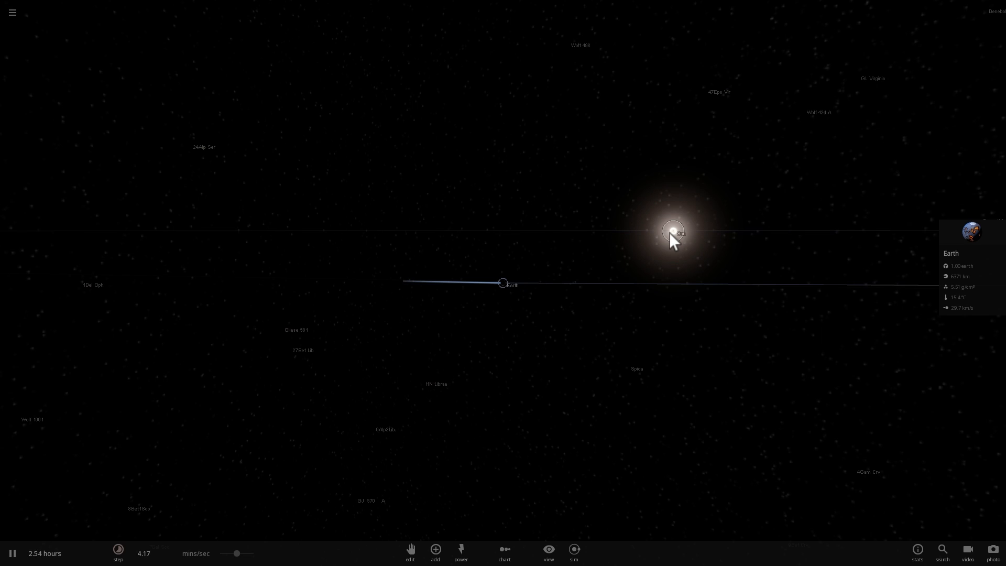
Select the Sun to display its info card.
{"action": "left_click", "coordinate": [674, 233]}
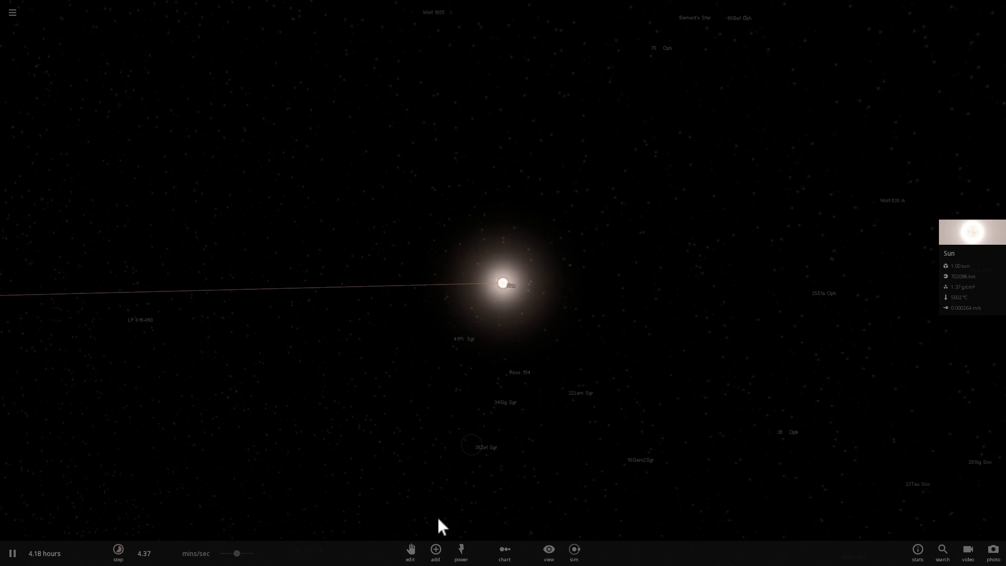
Place a second Sun from the Stars catalogue orbiting the original Sun, switching to Binary placement.
{"action": "left_click", "coordinate": [434, 550]}
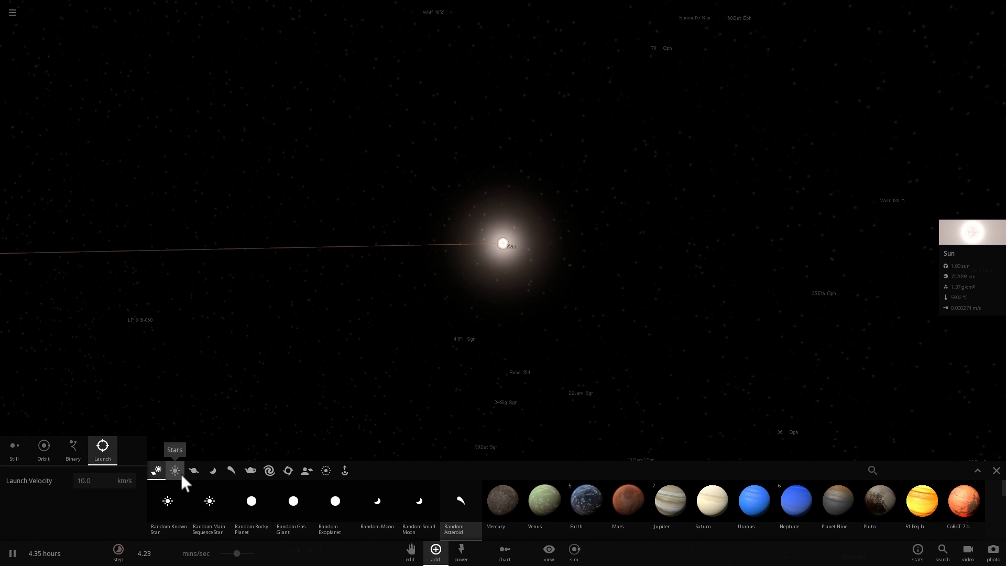
{"action": "left_click", "coordinate": [175, 470]}
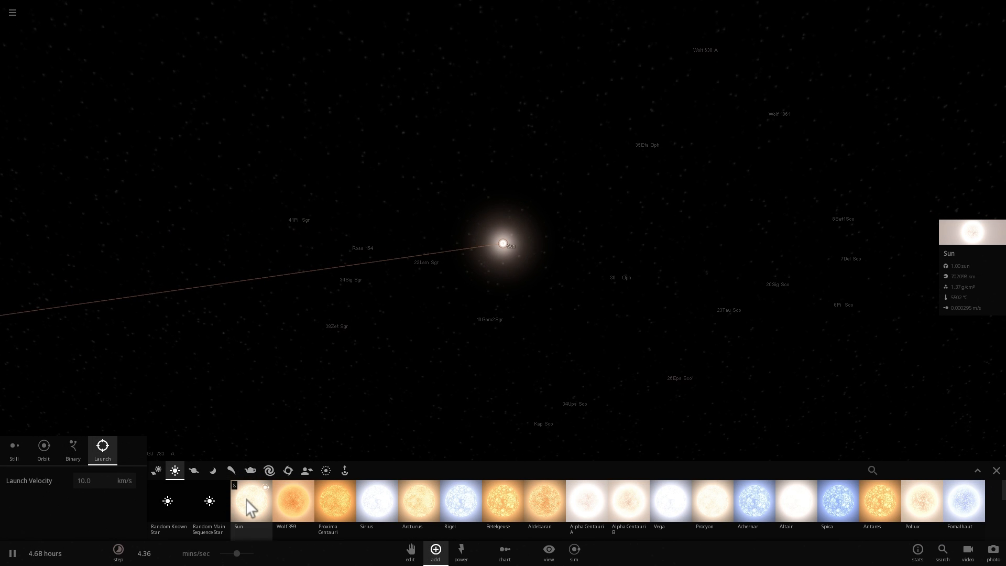
{"action": "left_click", "coordinate": [43, 447]}
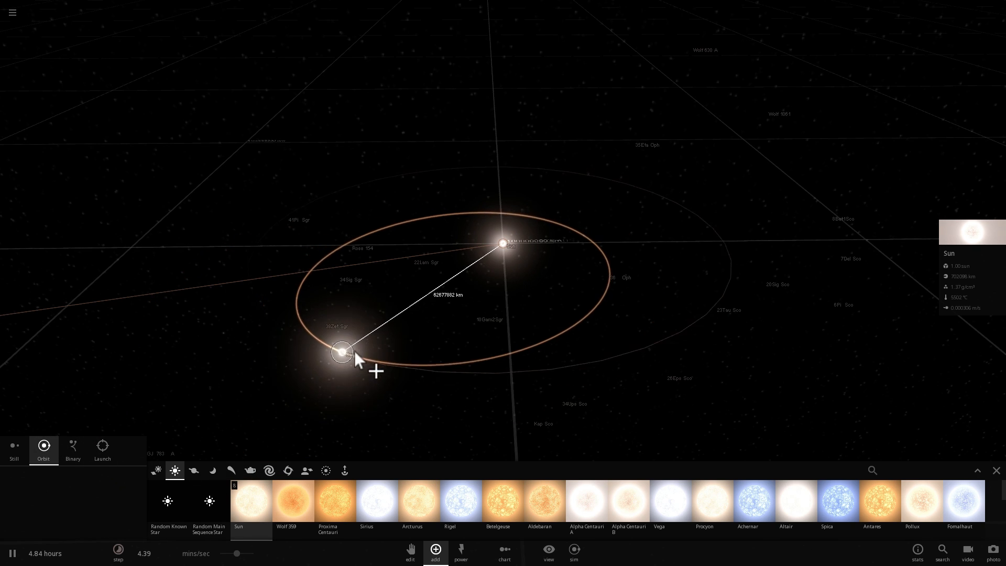
{"action": "left_click_drag", "start_coordinate": [357, 360], "coordinate": [573, 354]}
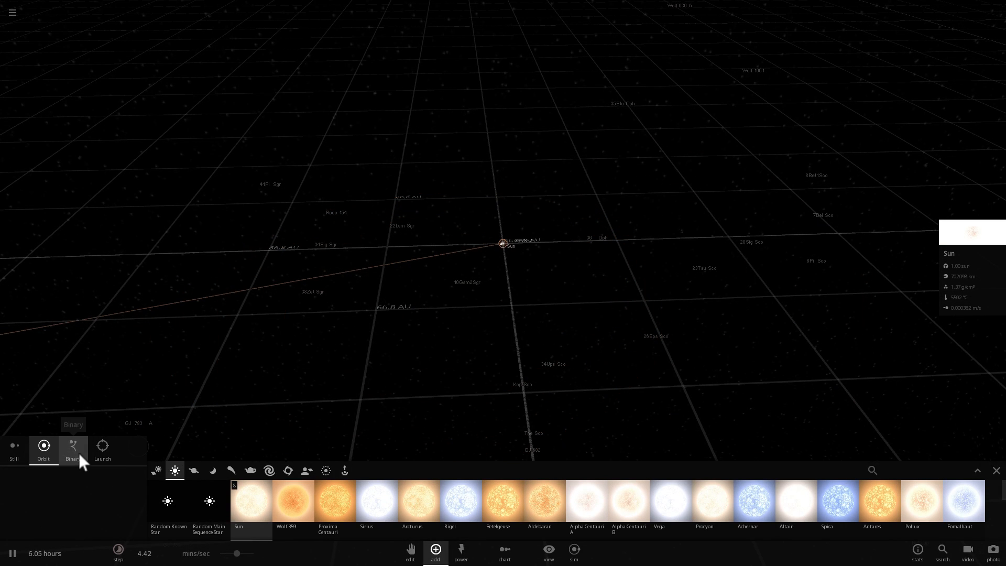
{"action": "left_click", "coordinate": [73, 450]}
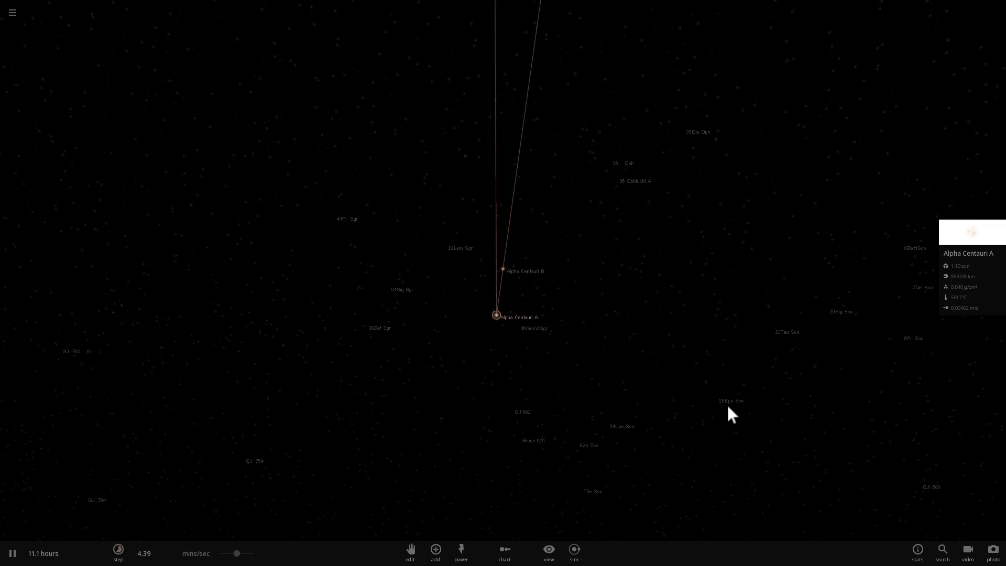
Orbit the view around Alpha Centauri A and B and bring up A's properties.
{"action": "left_click_drag", "start_coordinate": [732, 414], "coordinate": [496, 339]}
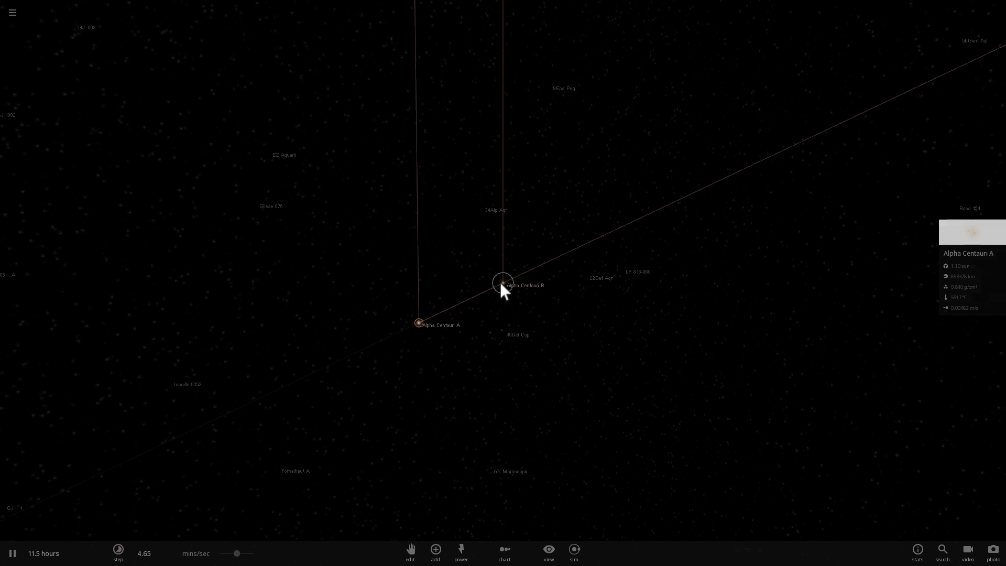
{"action": "mouse_move", "coordinate": [615, 265]}
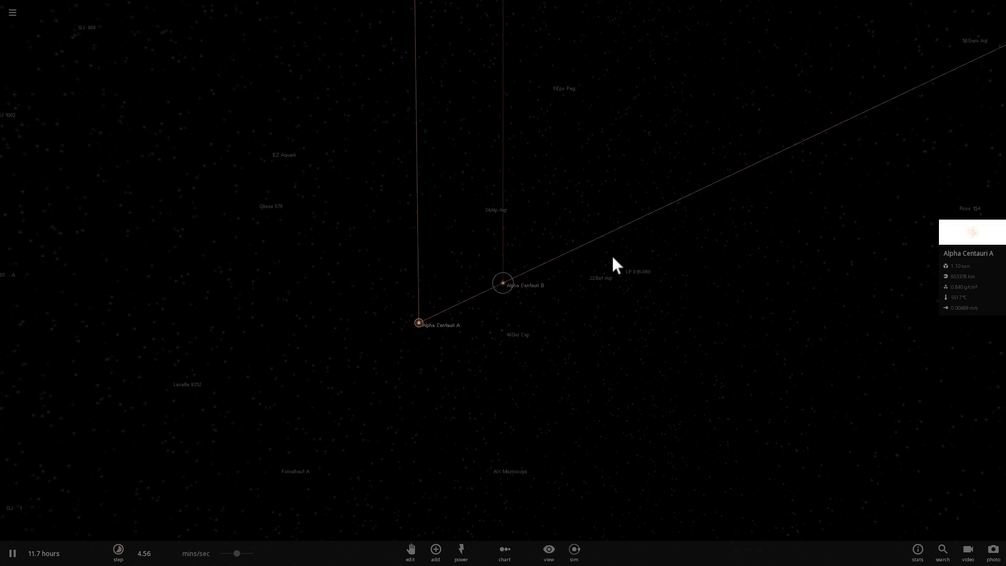
{"action": "left_click", "coordinate": [434, 549]}
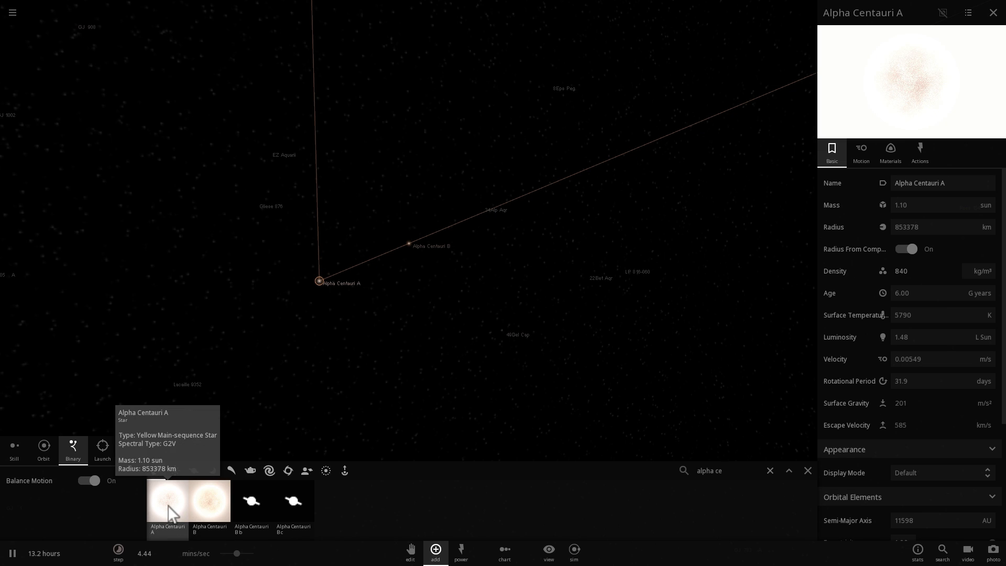
{"action": "mouse_move", "coordinate": [208, 507]}
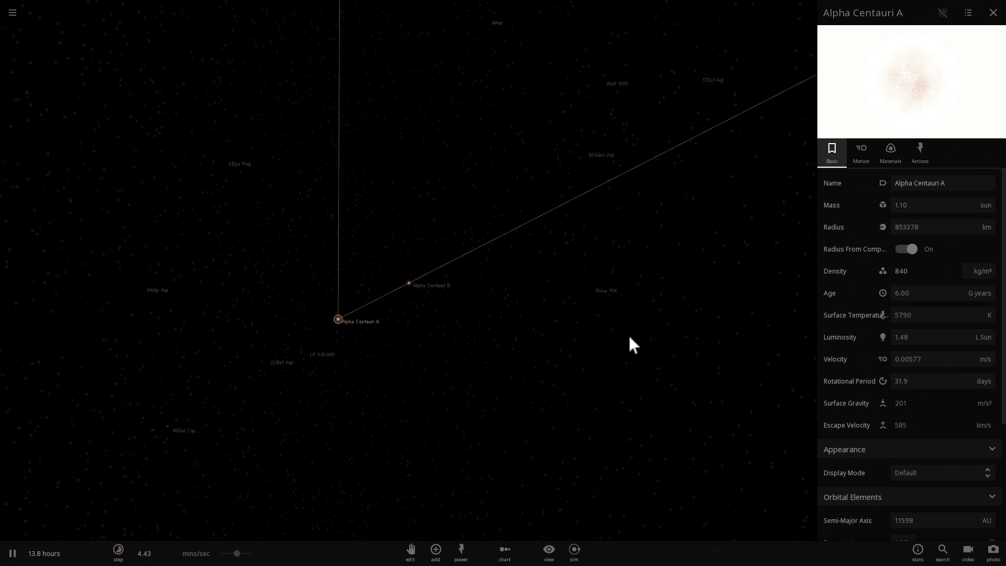
{"action": "mouse_move", "coordinate": [662, 337]}
{"action": "type", "text": "star"}
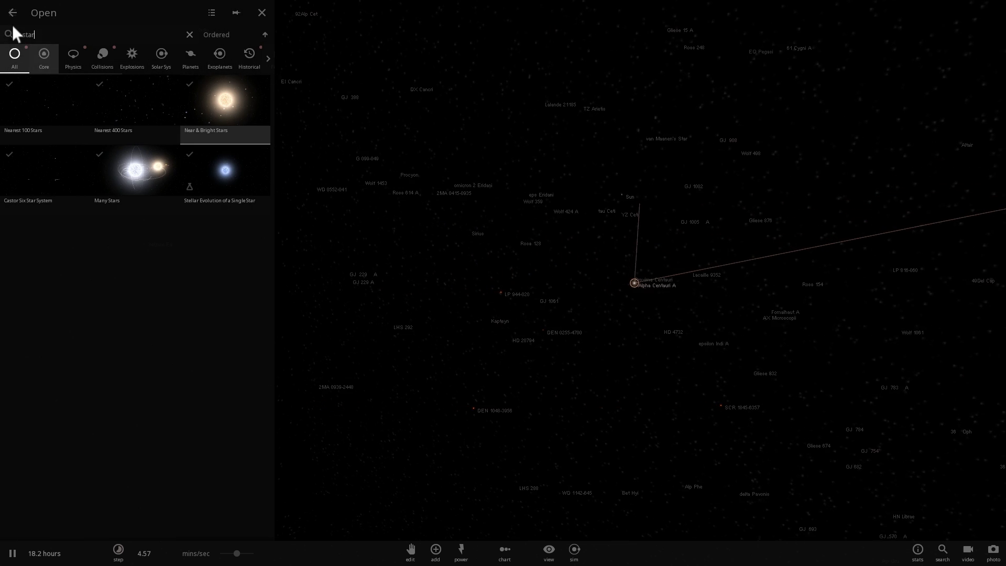
Leave the scene browser and place a second Sun as a binary partner.
{"action": "left_click", "coordinate": [262, 11]}
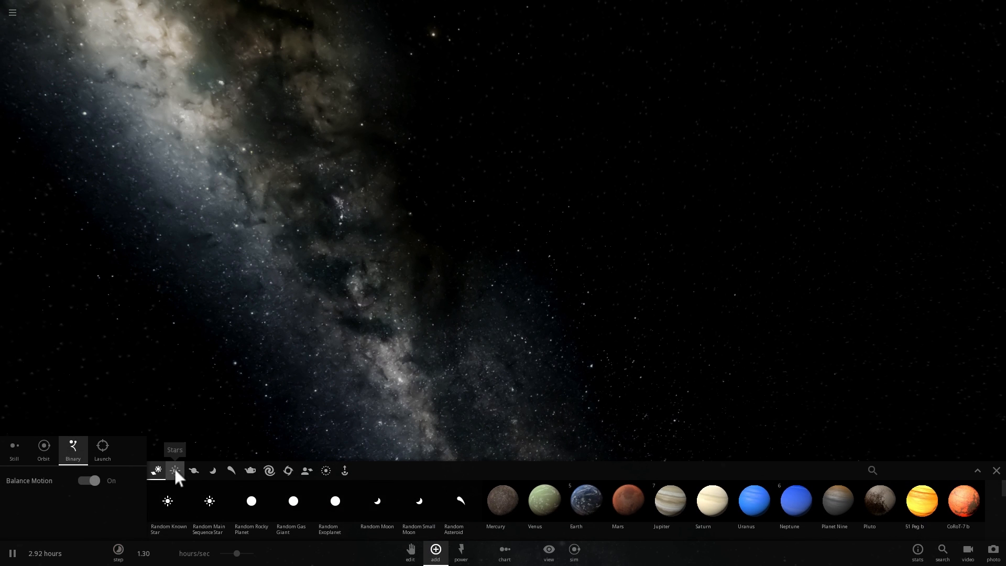
{"action": "left_click", "coordinate": [175, 471]}
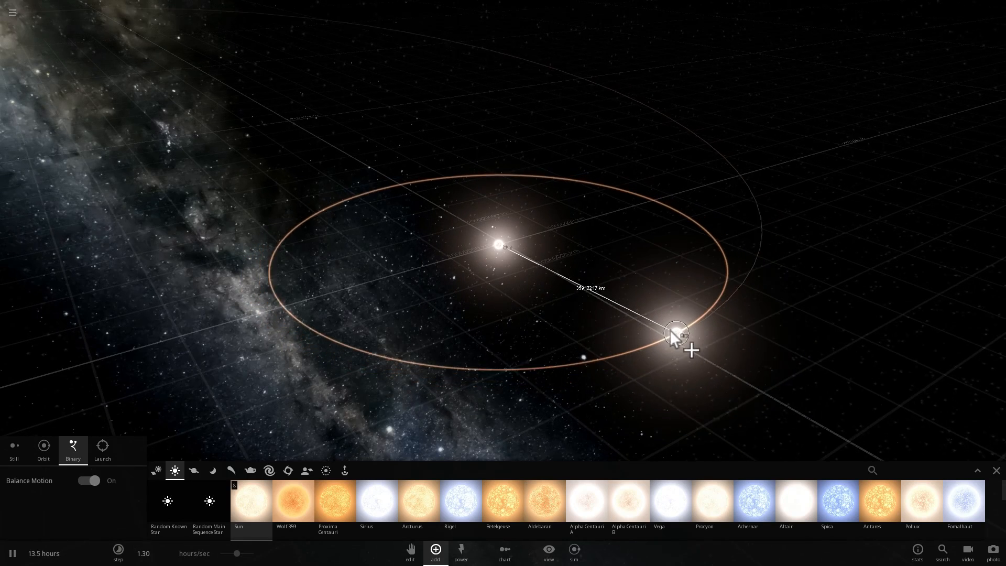
{"action": "left_click", "coordinate": [677, 333]}
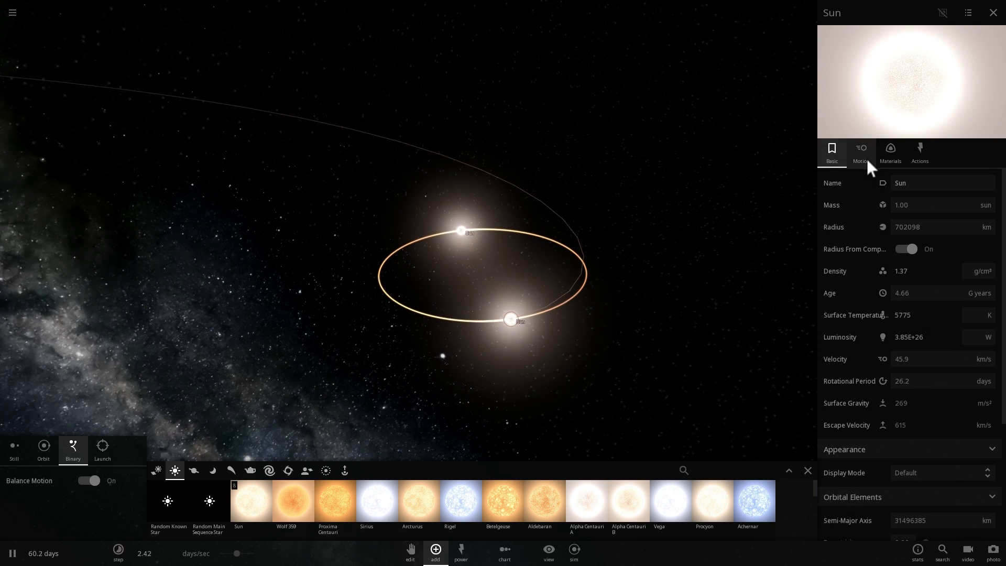
Widen the Sun's Semi-Major Axis in its Motion properties before abandoning the close binary.
{"action": "left_click", "coordinate": [861, 152]}
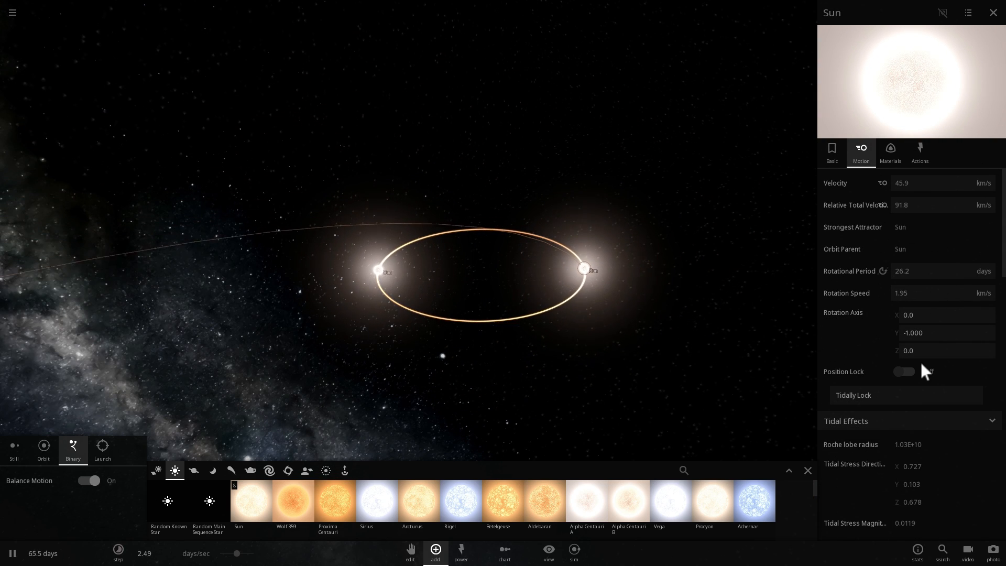
{"action": "scroll", "scroll_direction": "down", "scroll_amount": 3}
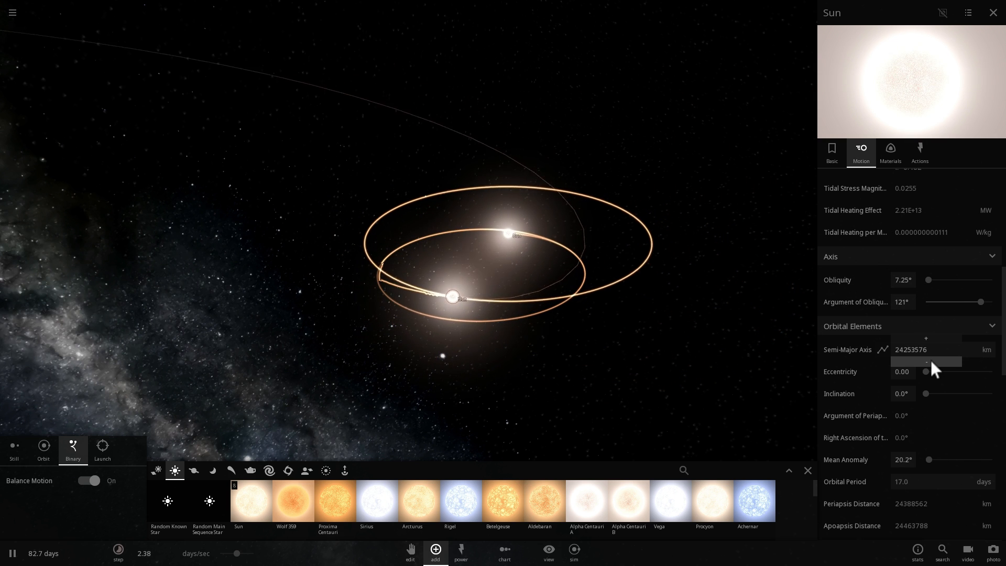
{"action": "left_click_drag", "start_coordinate": [937, 362], "coordinate": [929, 361]}
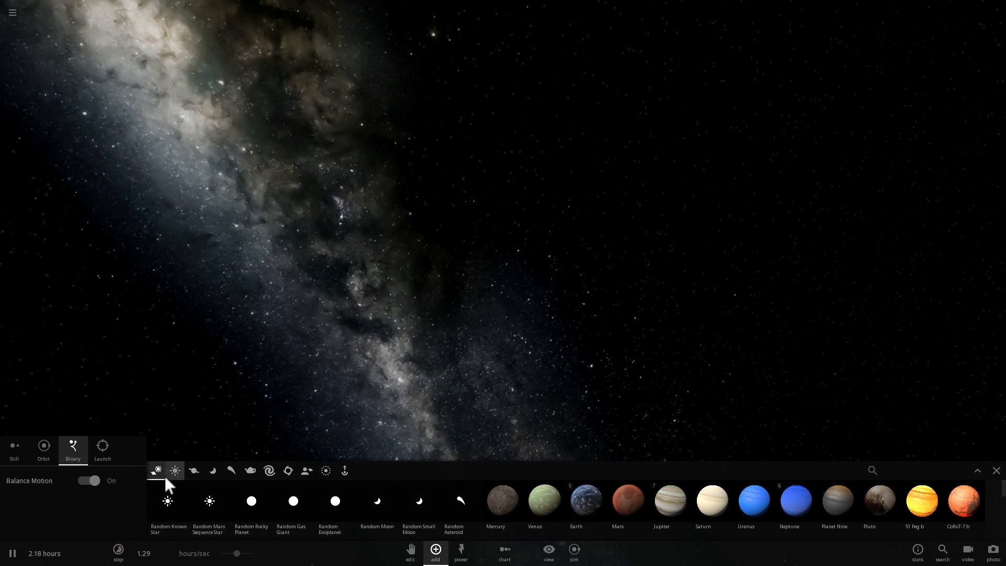
Place a Sun from the Stars catalogue in a wide binary orbit around the existing star.
{"action": "left_click", "coordinate": [175, 471]}
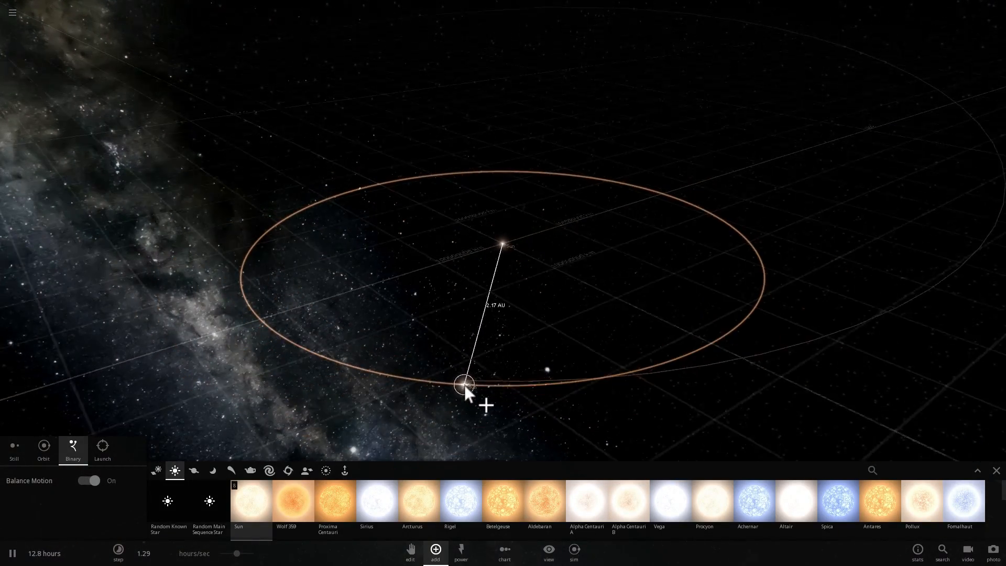
{"action": "left_click_drag", "start_coordinate": [462, 385], "coordinate": [632, 360]}
{"action": "type", "text": "186"}
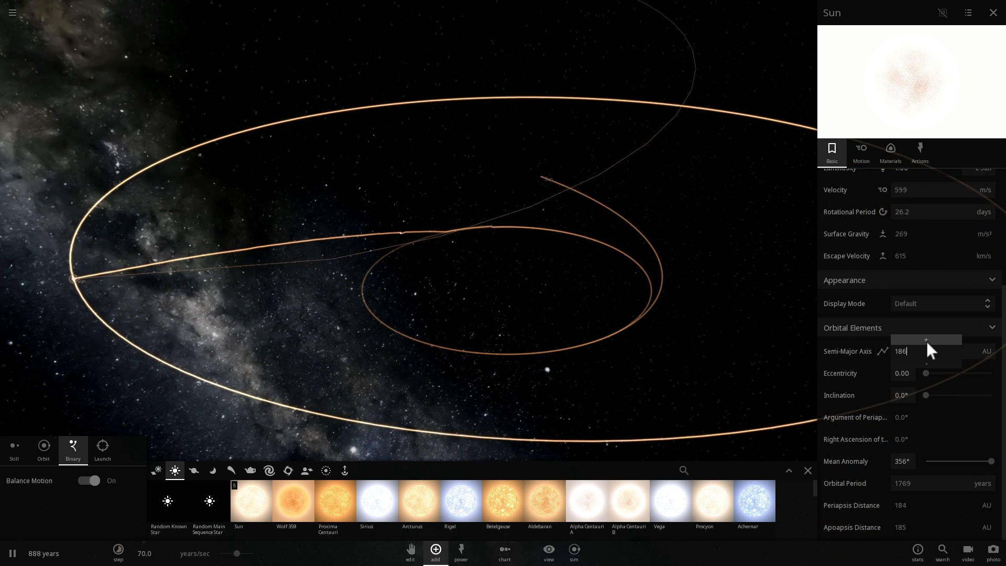
Set the Sun's orbit to about 198 AU and select the companion star Nemesis.
{"action": "left_click_drag", "start_coordinate": [926, 340], "coordinate": [946, 340]}
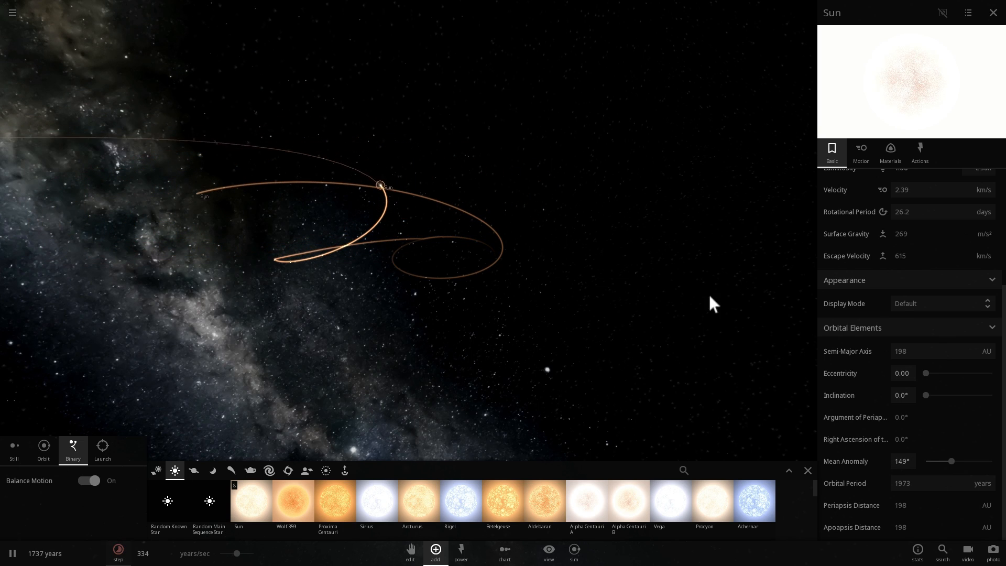
{"action": "left_click", "coordinate": [930, 351]}
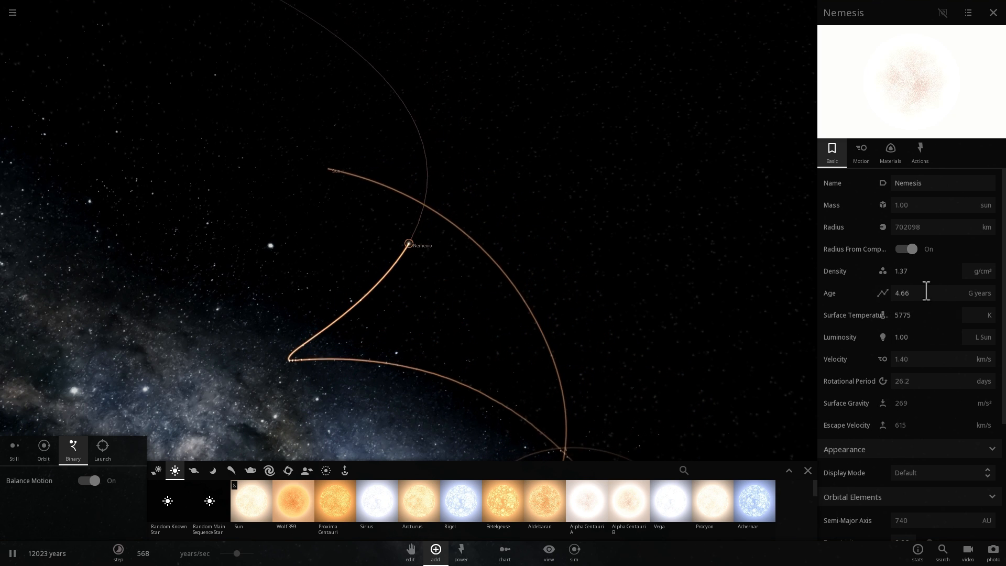
Show Nemesis's orbital elements and raise the time speed to run millions of years.
{"action": "scroll", "scroll_direction": "down", "scroll_amount": 3}
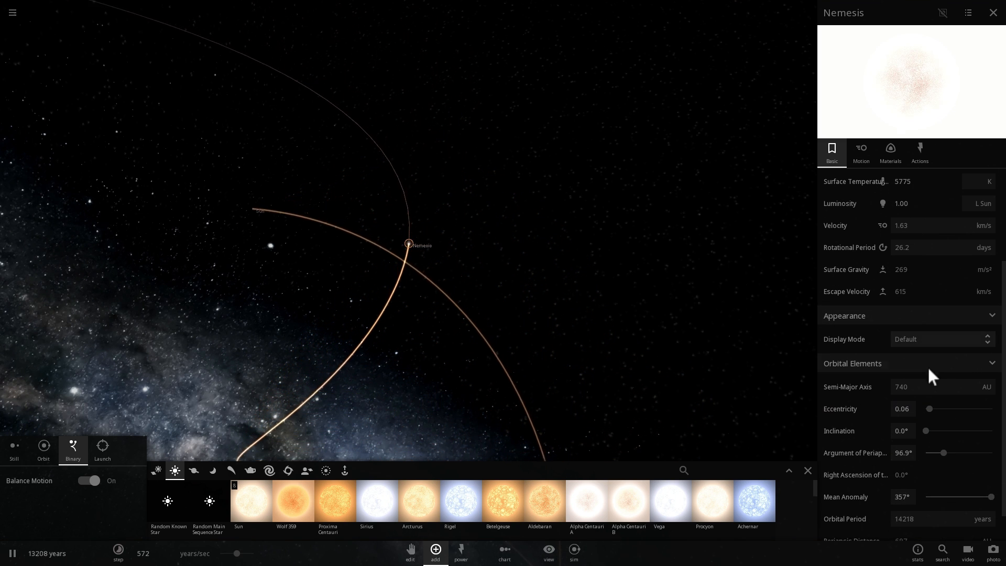
{"action": "left_click", "coordinate": [919, 387]}
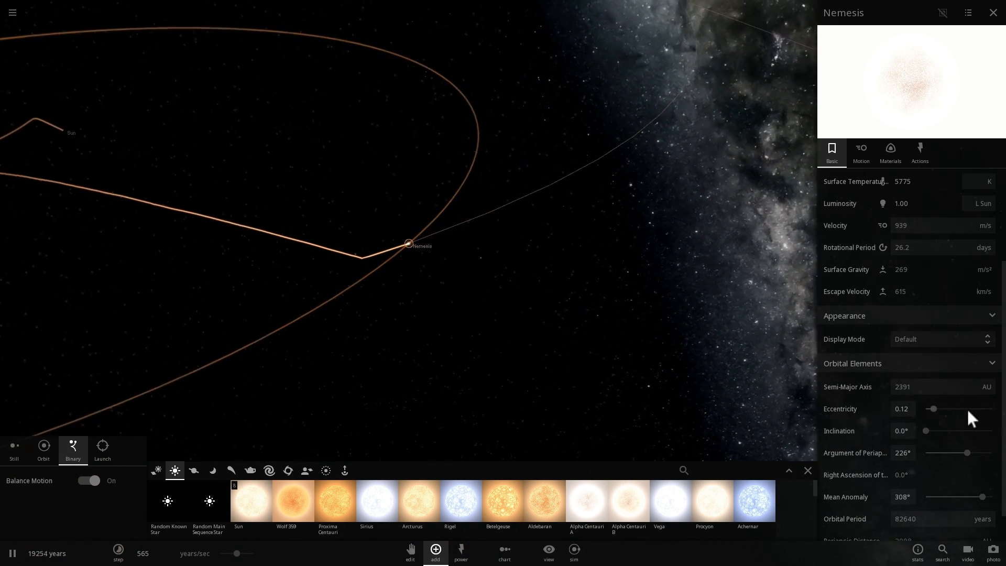
{"action": "left_click", "coordinate": [925, 375]}
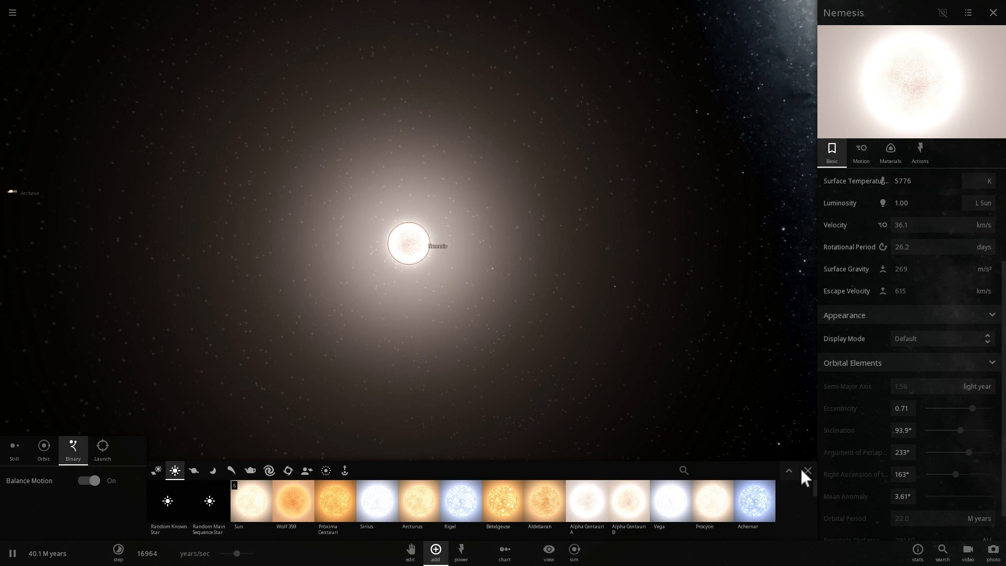
Close the catalogue, select the Sun among the neighbouring stars and bring up the speed settings.
{"action": "left_click", "coordinate": [807, 471]}
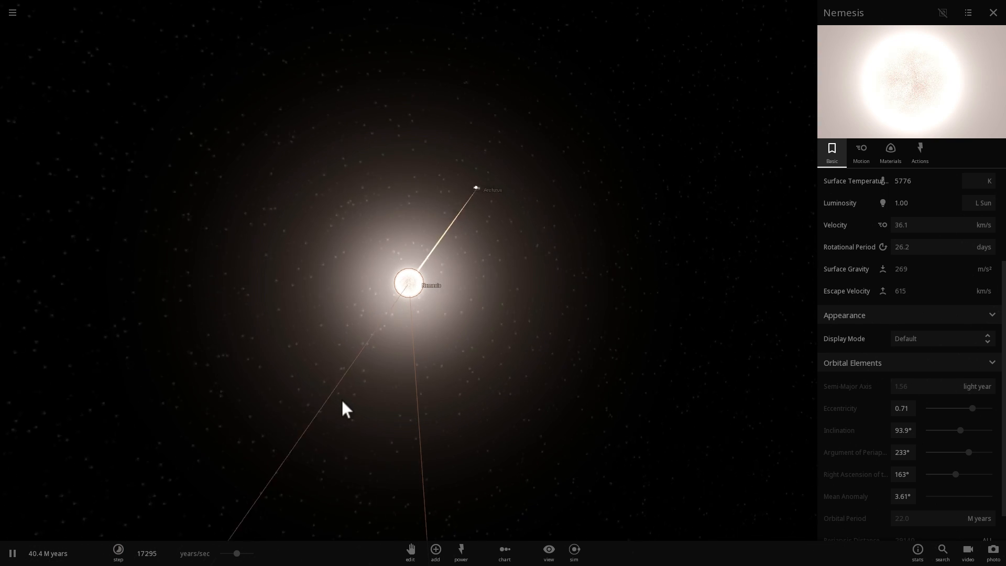
{"action": "left_click", "coordinate": [475, 188]}
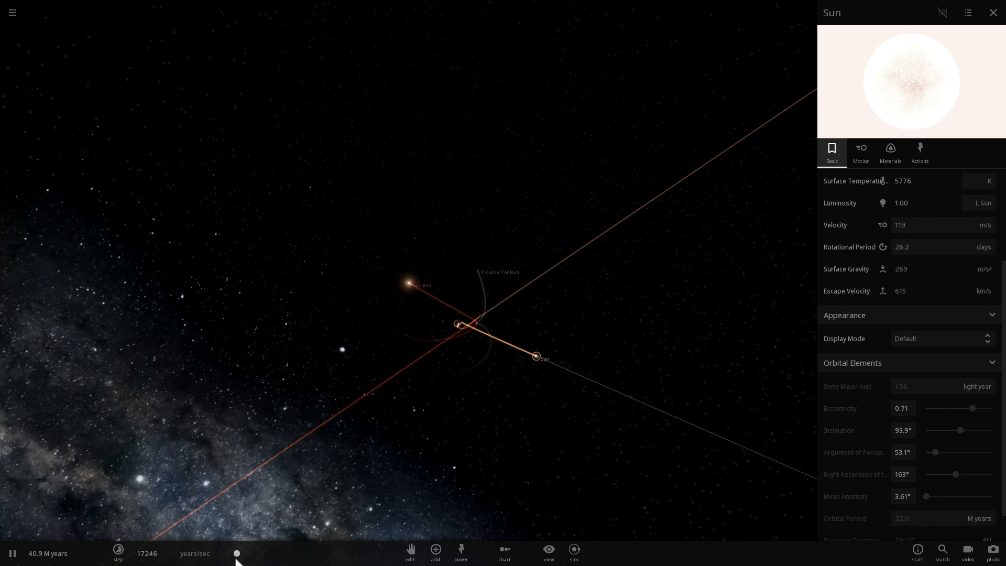
{"action": "left_click", "coordinate": [119, 553]}
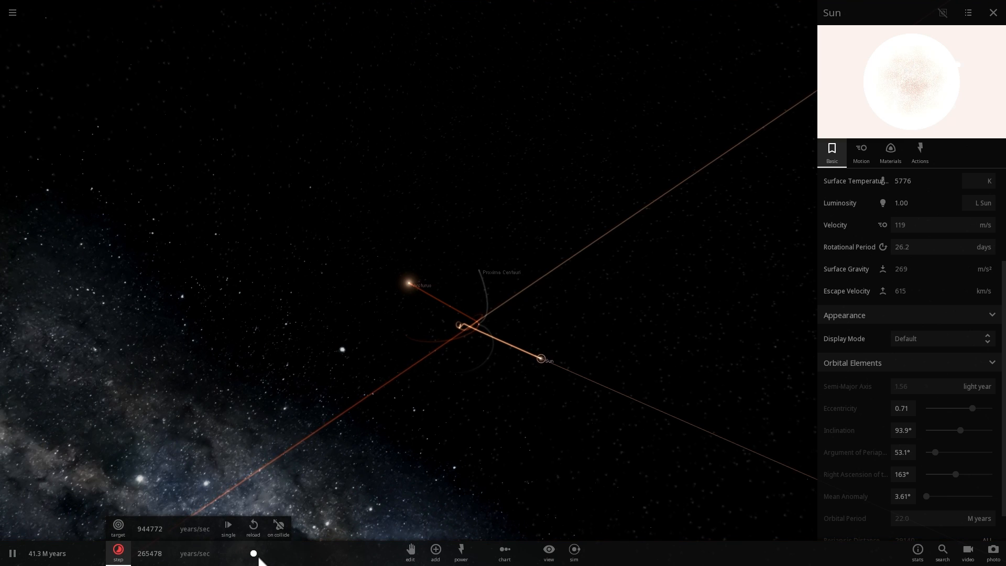
Run time at millions of years per second focused on the Sun, then bring up the power effects.
{"action": "left_click", "coordinate": [993, 13]}
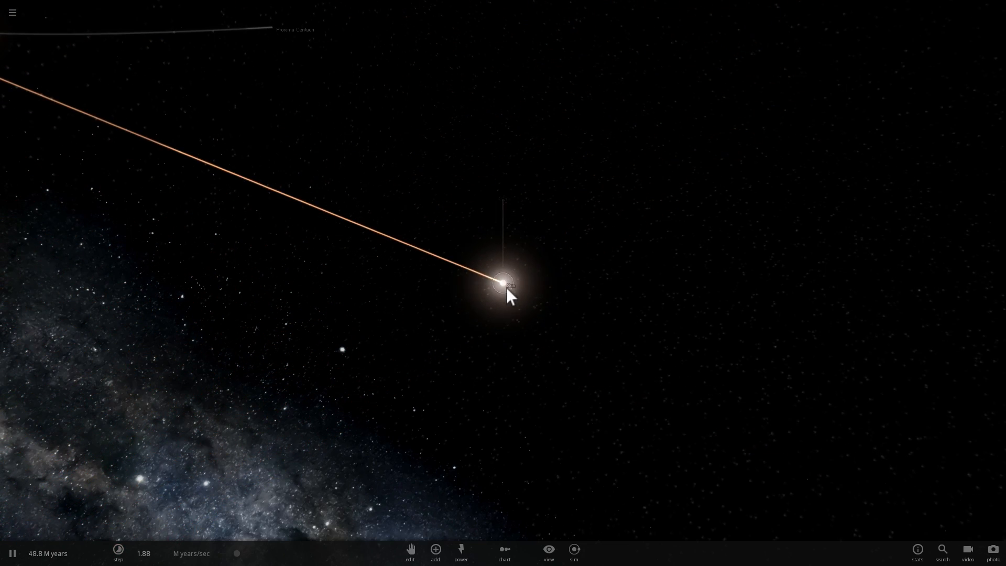
{"action": "left_click", "coordinate": [505, 282]}
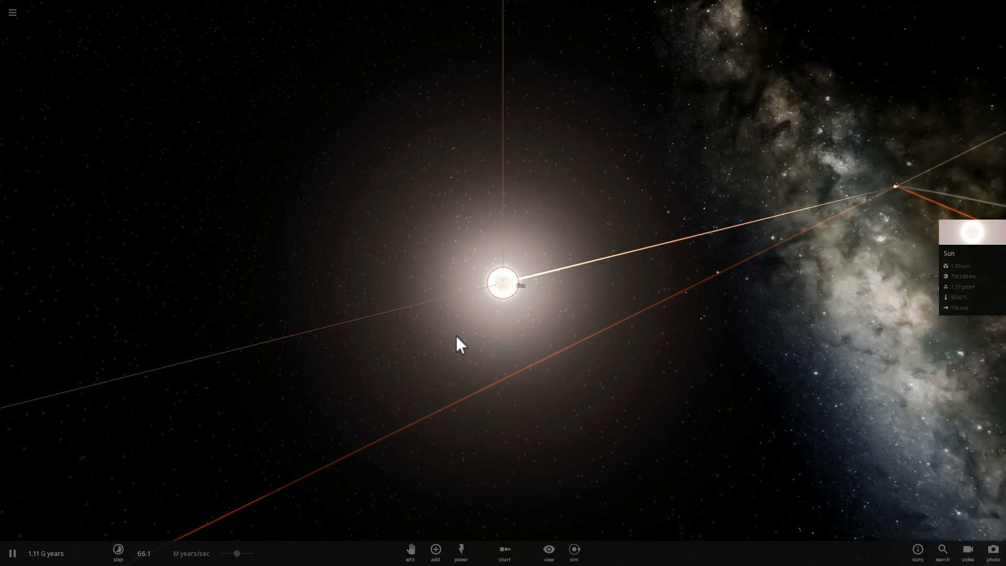
{"action": "mouse_move", "coordinate": [573, 357]}
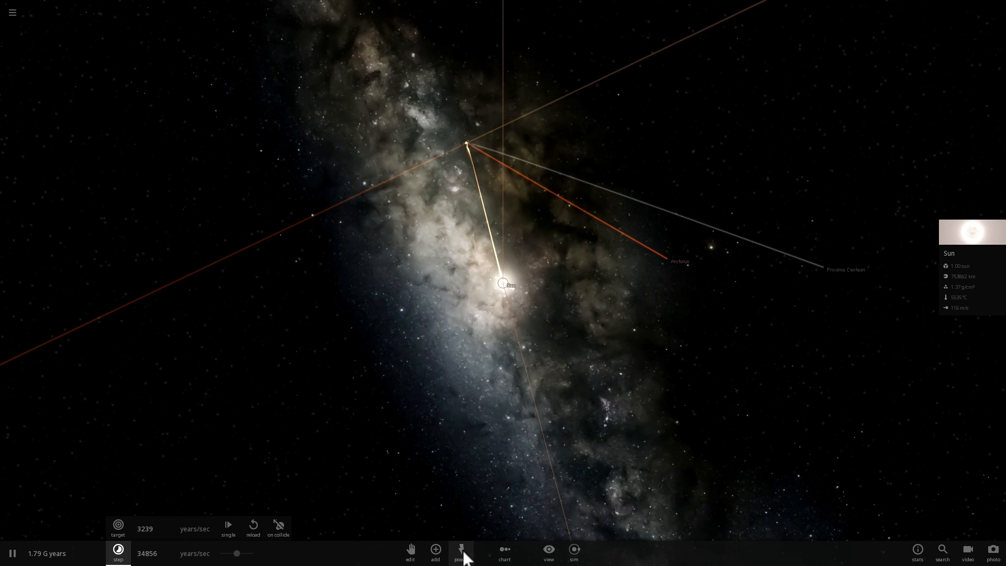
{"action": "left_click", "coordinate": [461, 551]}
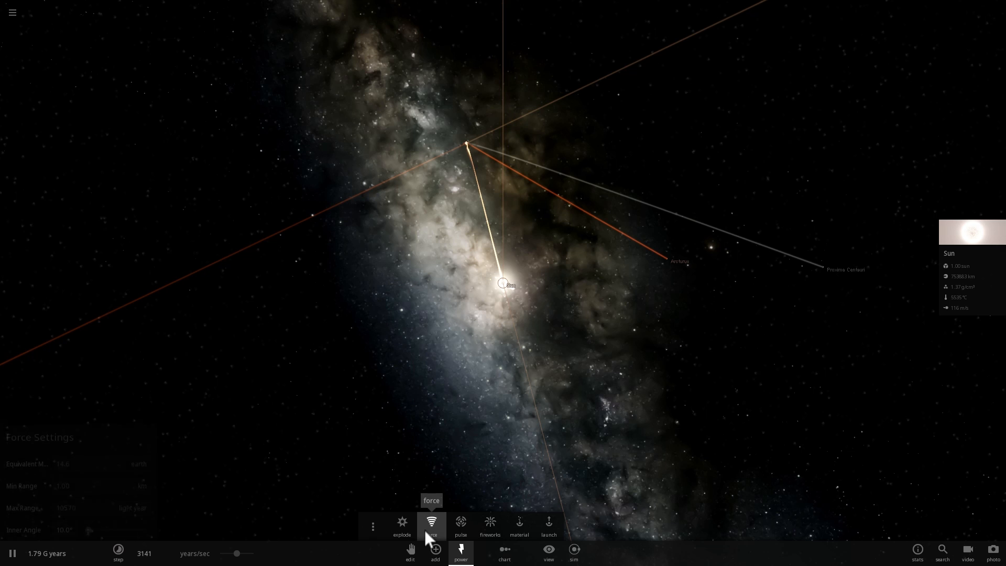